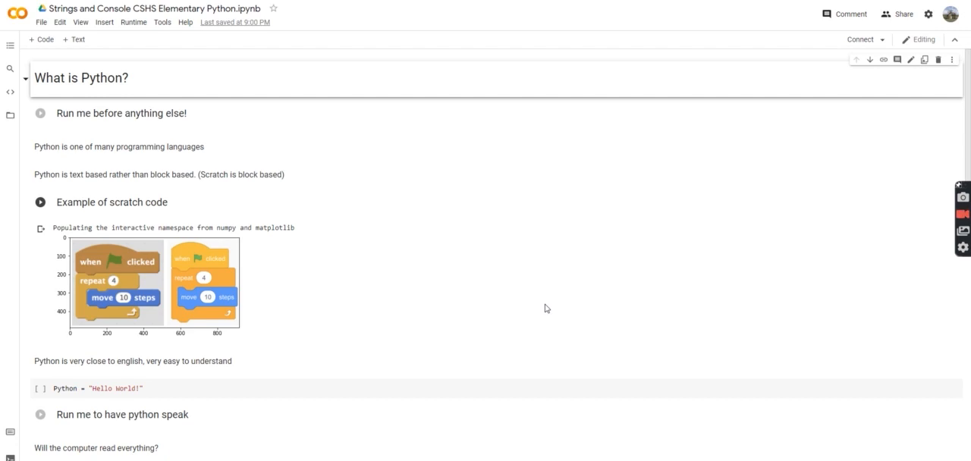
Run the 'Run me before anything else!' setup cell until the runtime connects
left_click(40, 112)
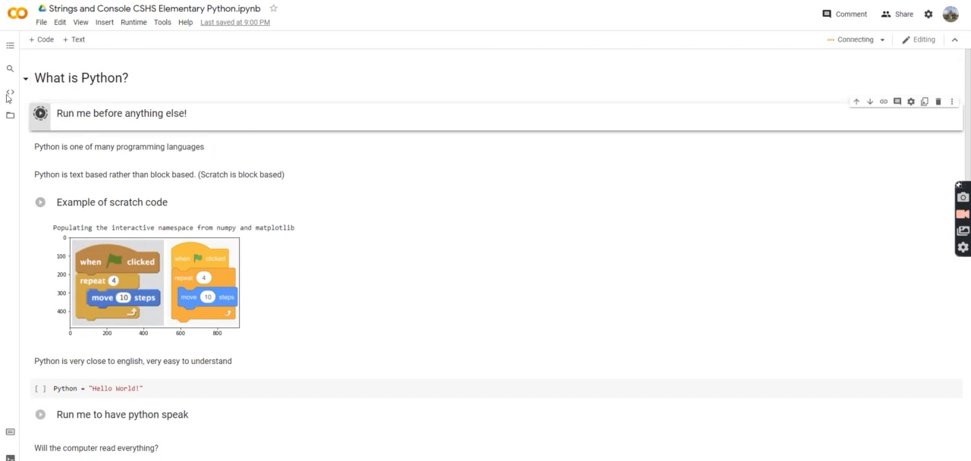
left_click(39, 112)
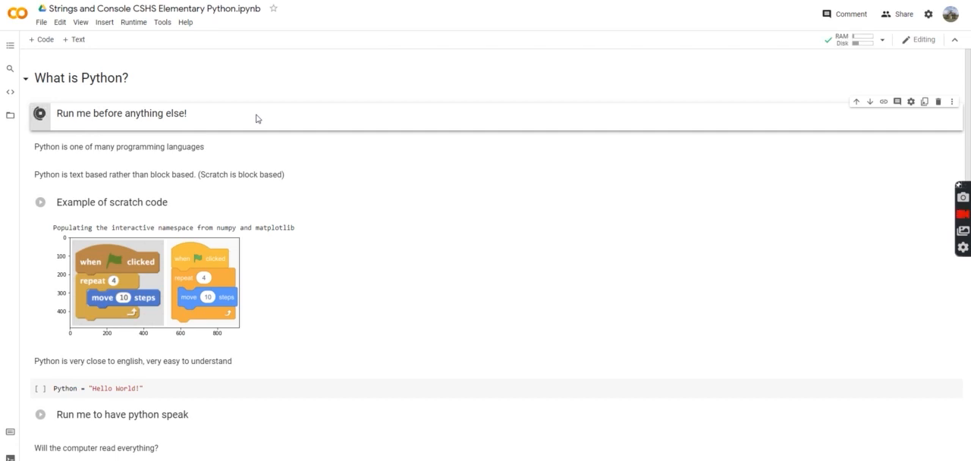
left_click(39, 113)
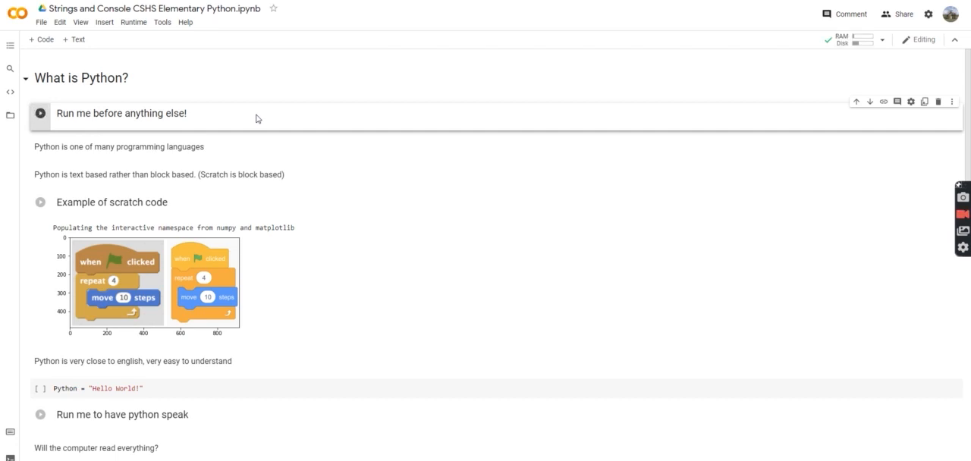
mouse_move(252, 113)
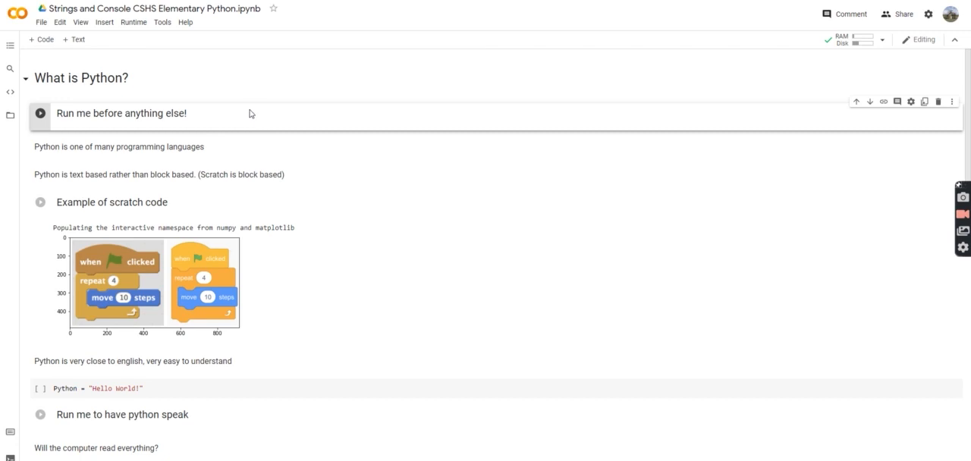
mouse_move(253, 203)
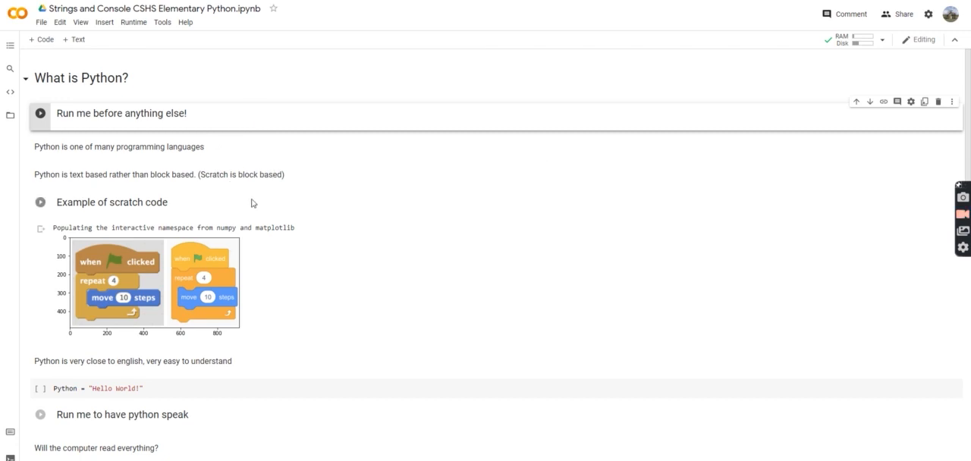
Run the Python = "Hello World!" cell and the speak cell so the snake says "Hello World!"
scroll("down", 3)
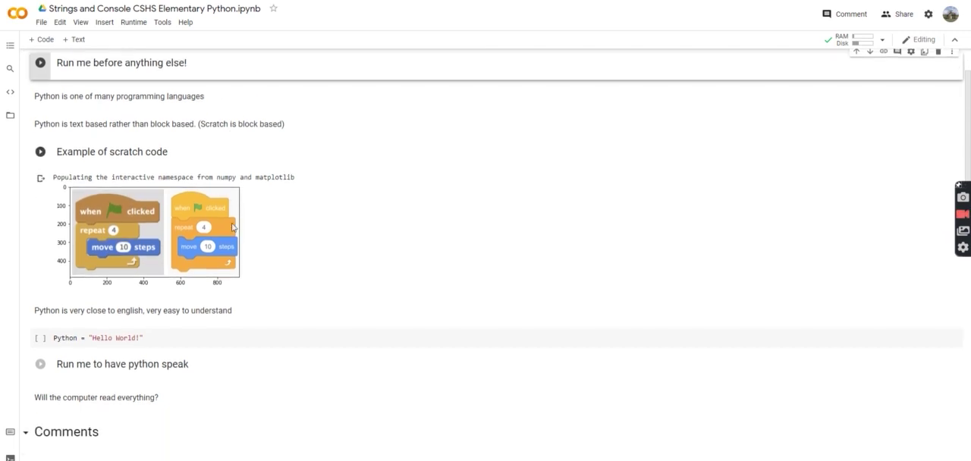
mouse_move(155, 215)
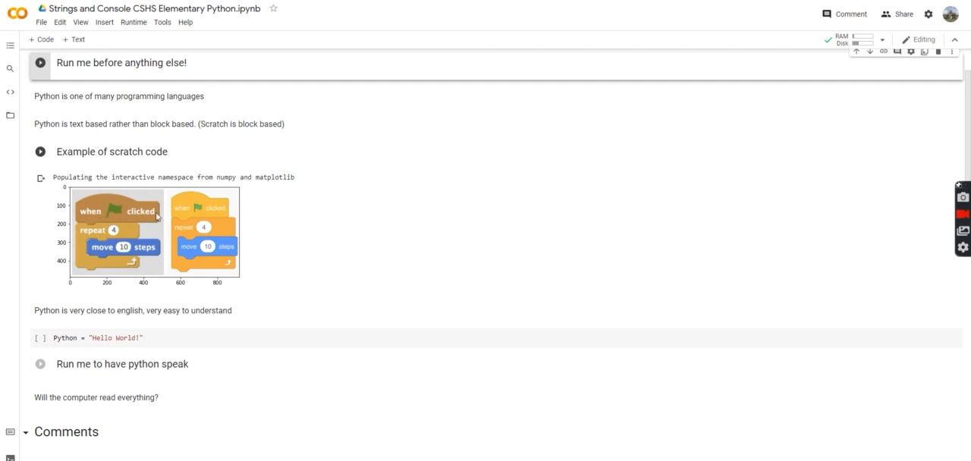
scroll("down", 3)
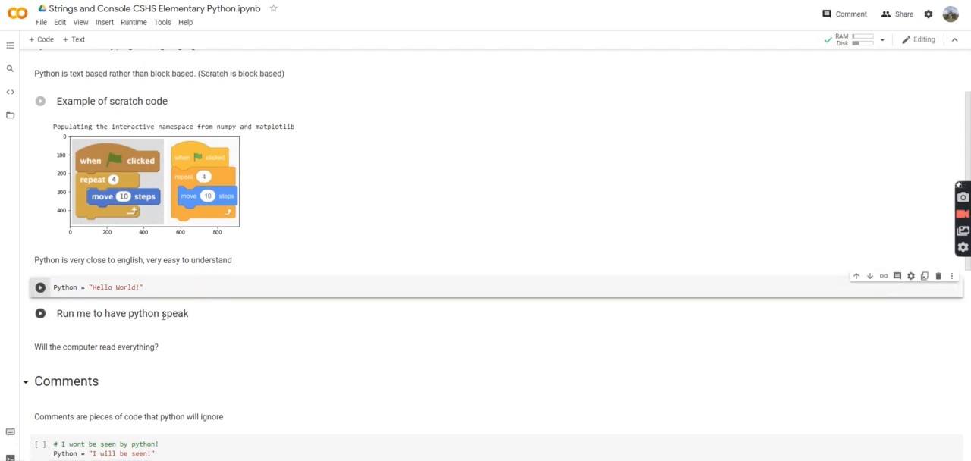
left_click(40, 287)
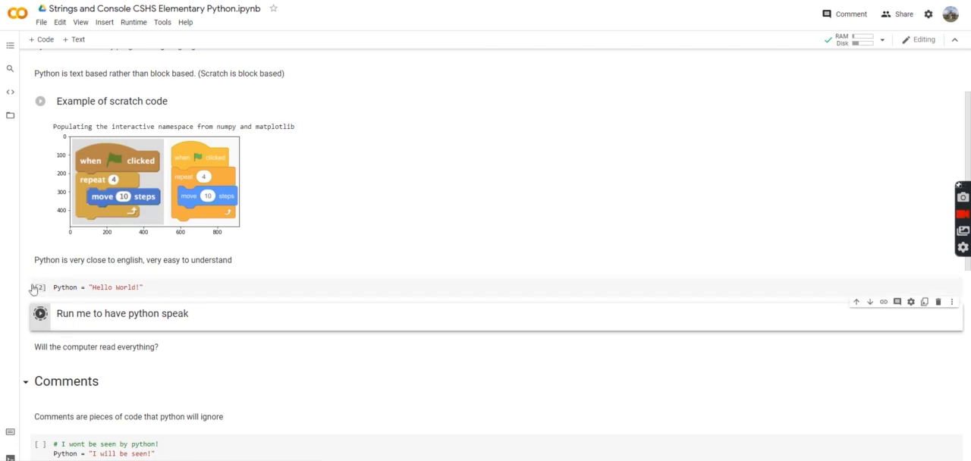
left_click(40, 312)
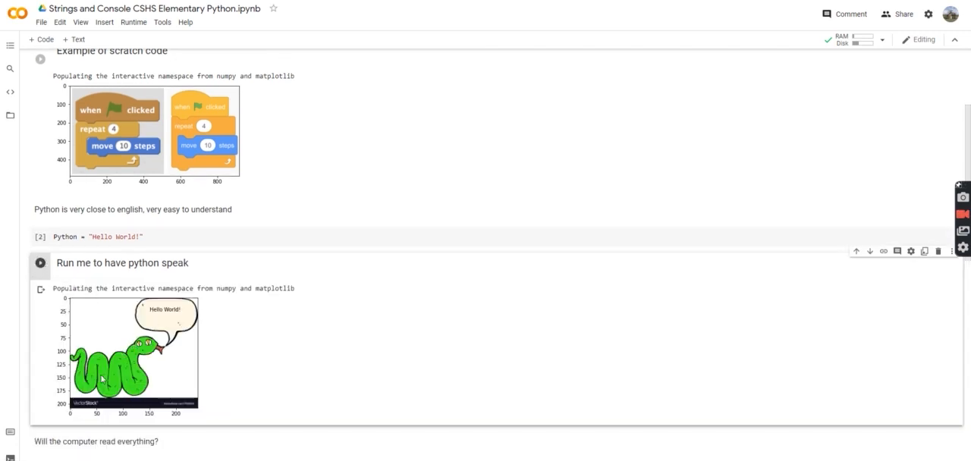
mouse_move(168, 323)
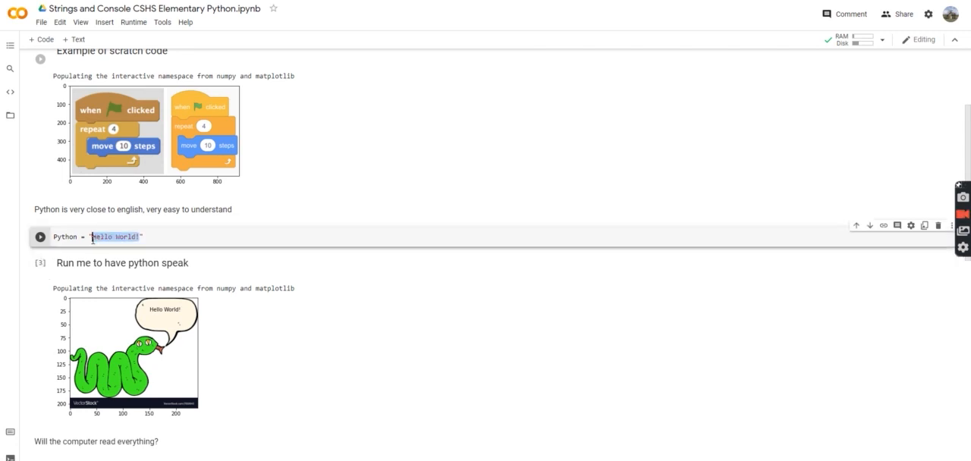
Replace the sentence with "My name is charlie", rerun the assignment and speak cells so the snake says it
type("My name is charlie")
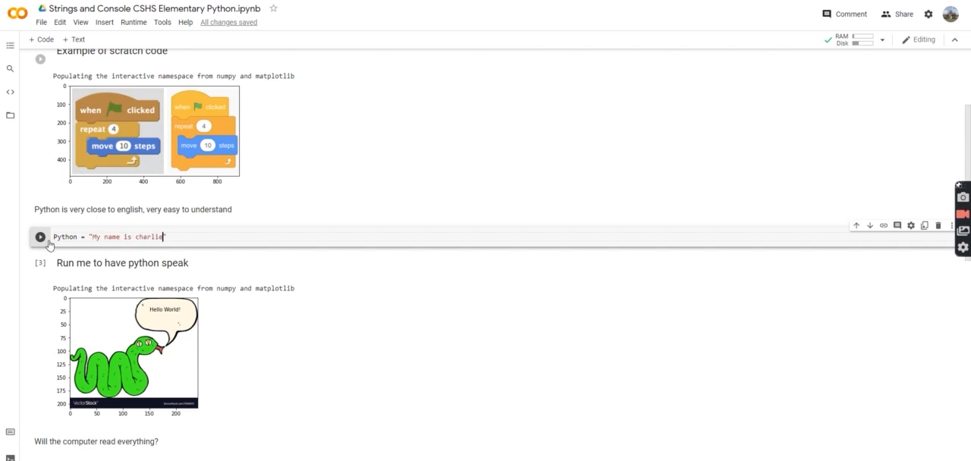
left_click(39, 237)
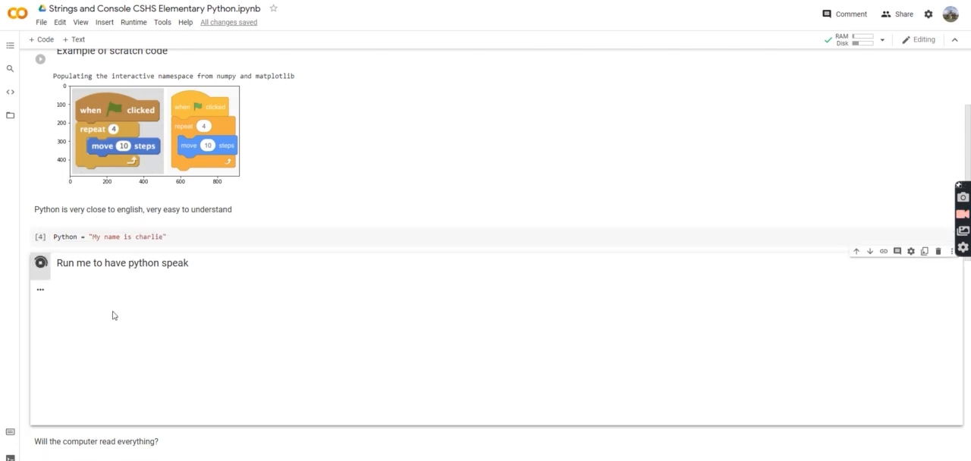
left_click(39, 264)
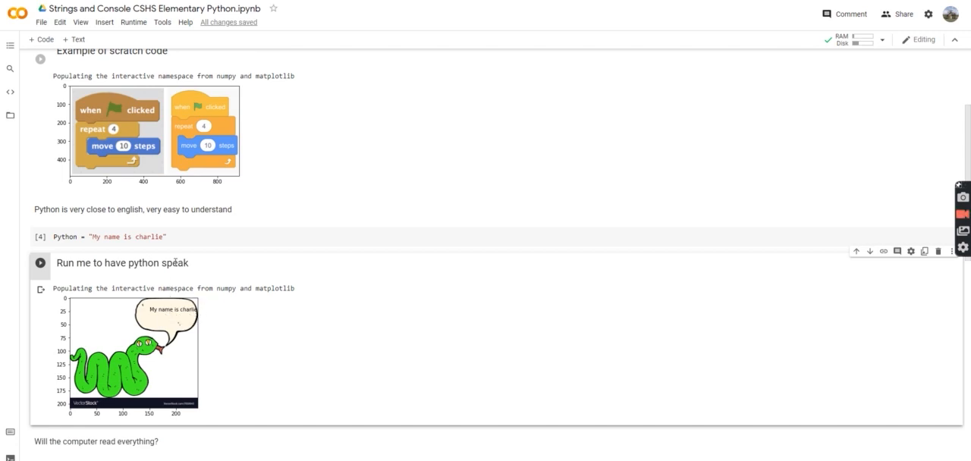
scroll("down", 3)
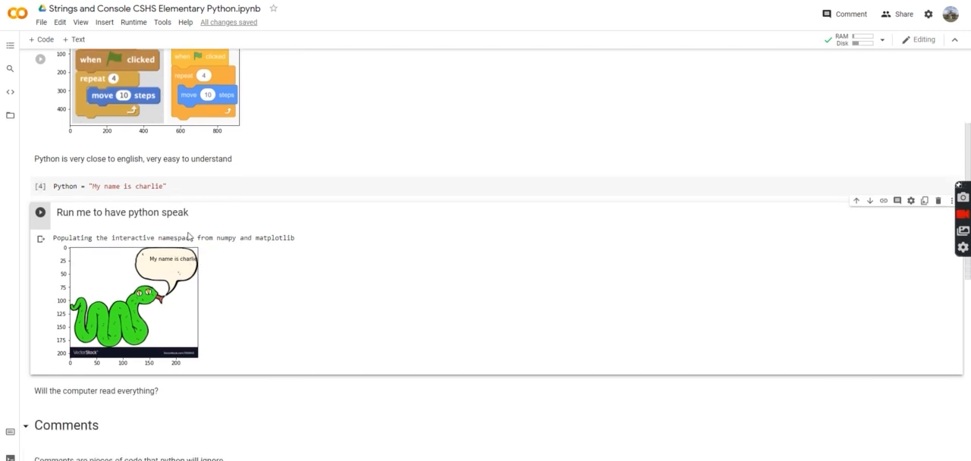
scroll("down", 3)
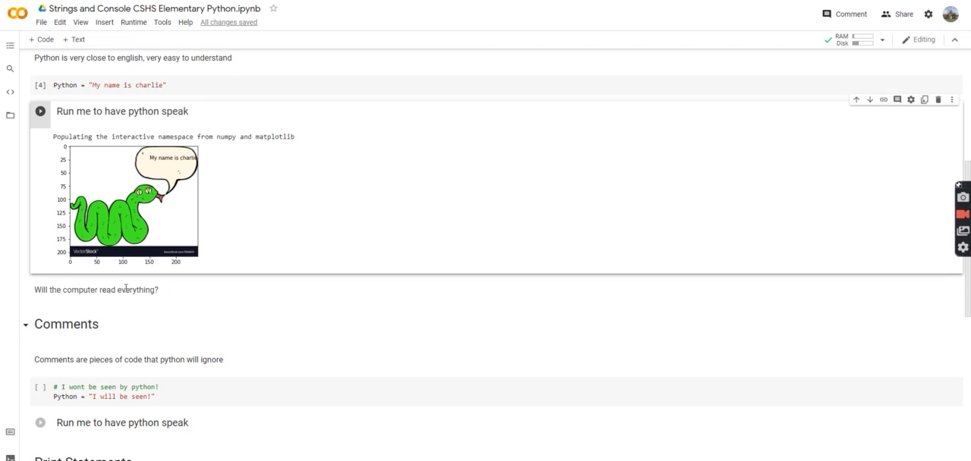
mouse_move(172, 288)
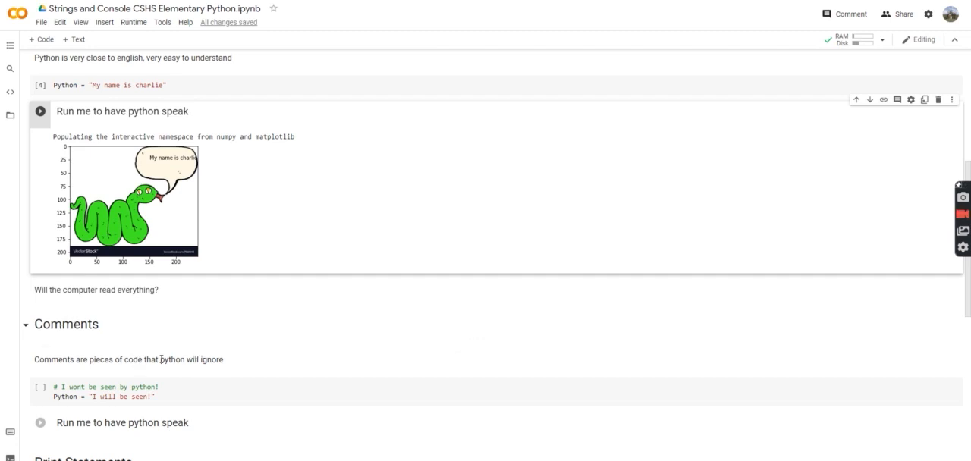
Run the comment demo's speak cell so the snake says "I will be seen!", then move to Print Statements
scroll("down", 3)
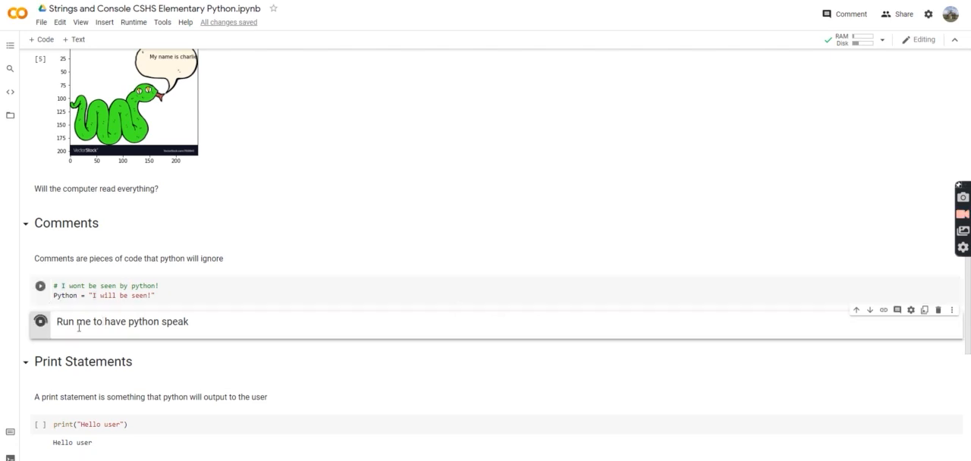
left_click(39, 322)
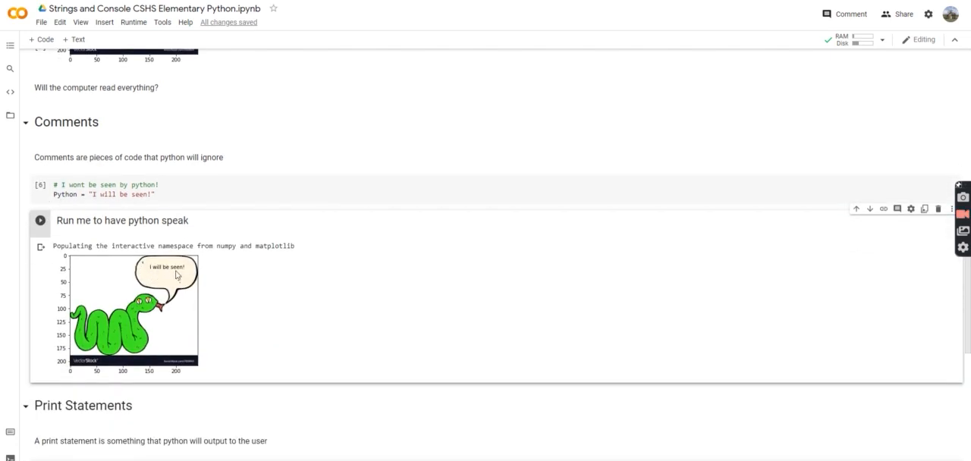
scroll("down", 3)
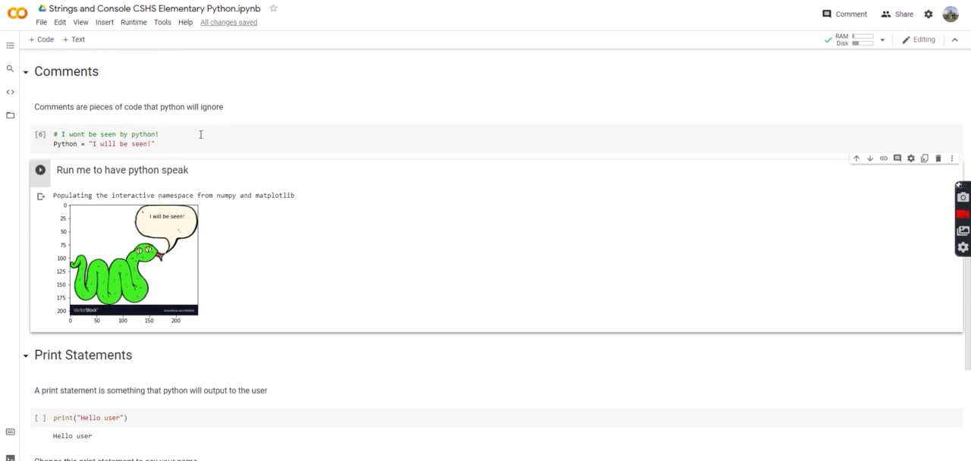
scroll("down", 3)
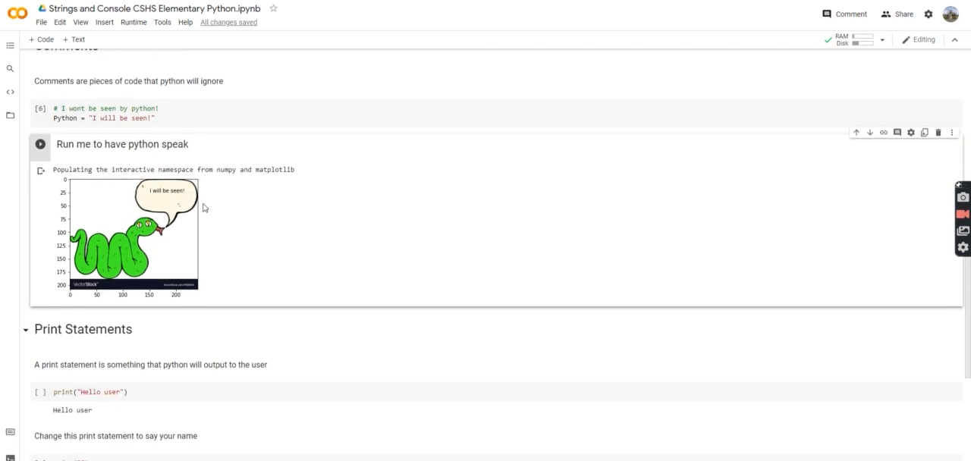
scroll("down", 3)
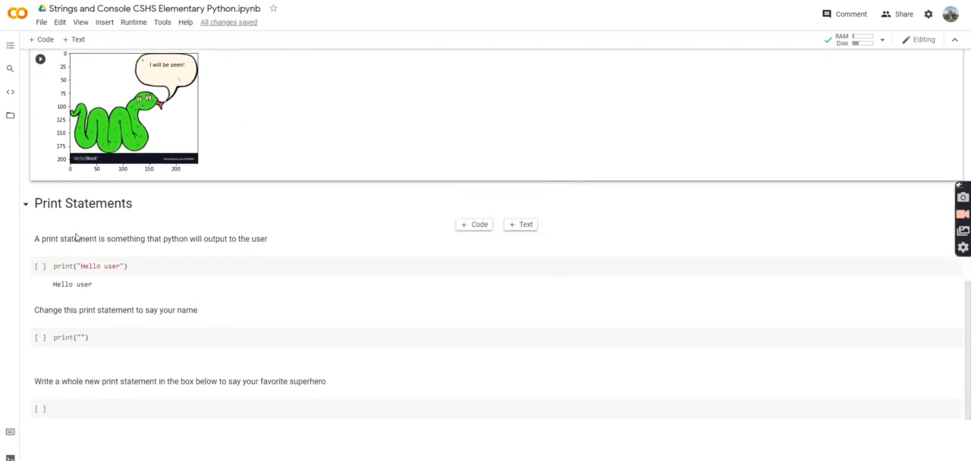
Run the print("Hello user") cell so "Hello user" appears beneath it
left_click(89, 265)
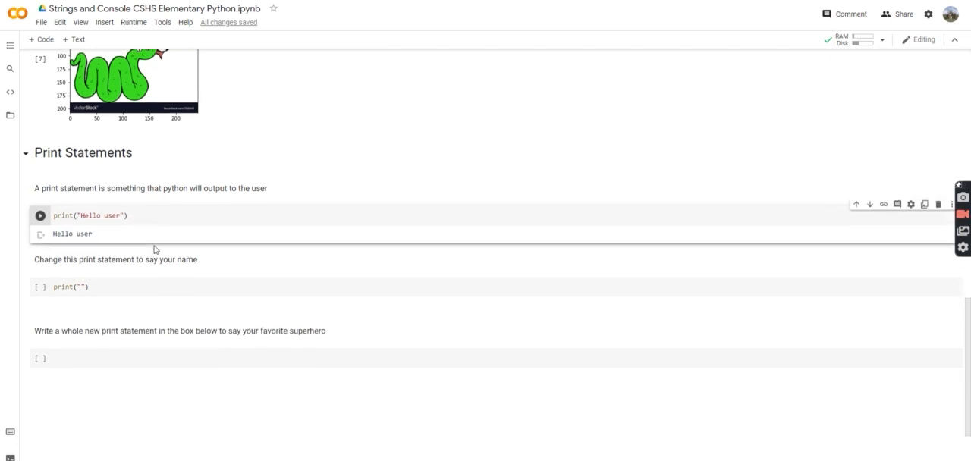
mouse_move(162, 243)
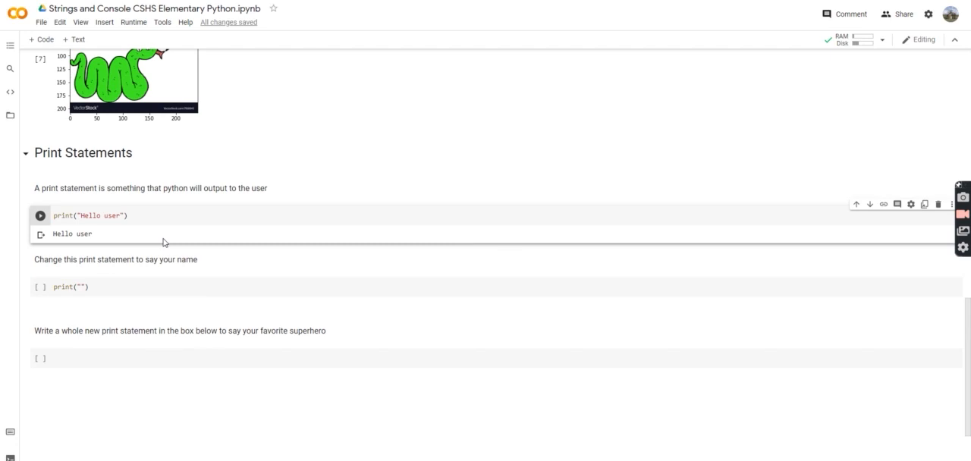
left_click(40, 287)
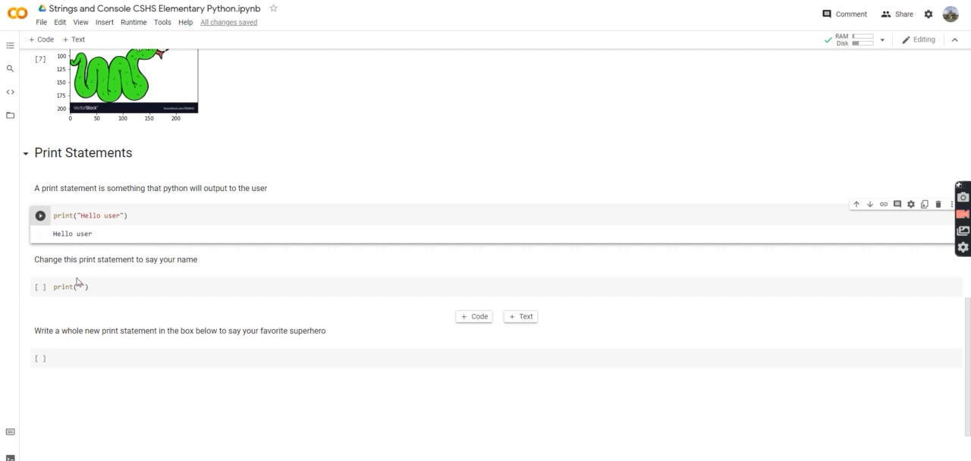
Make the name cell read print("Charlie") and run it to output "Charlie"
left_click(70, 287)
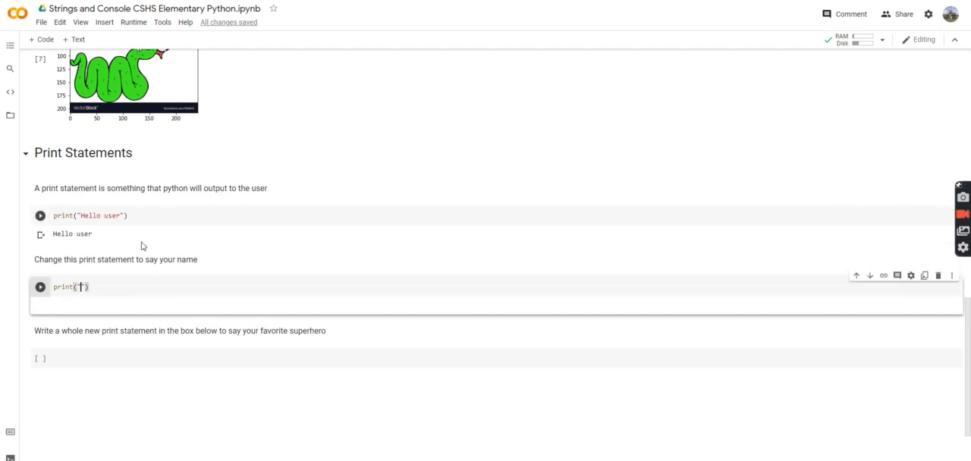
type("Charlie")
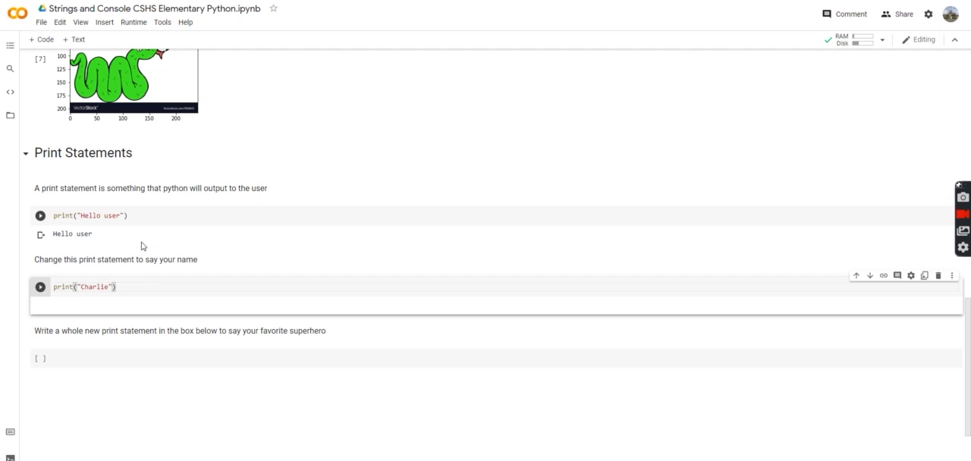
left_click(39, 287)
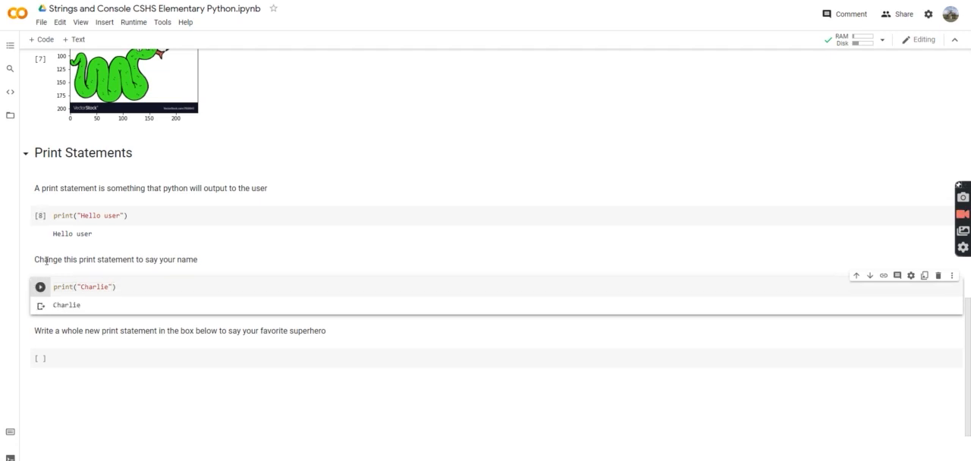
double_click(67, 305)
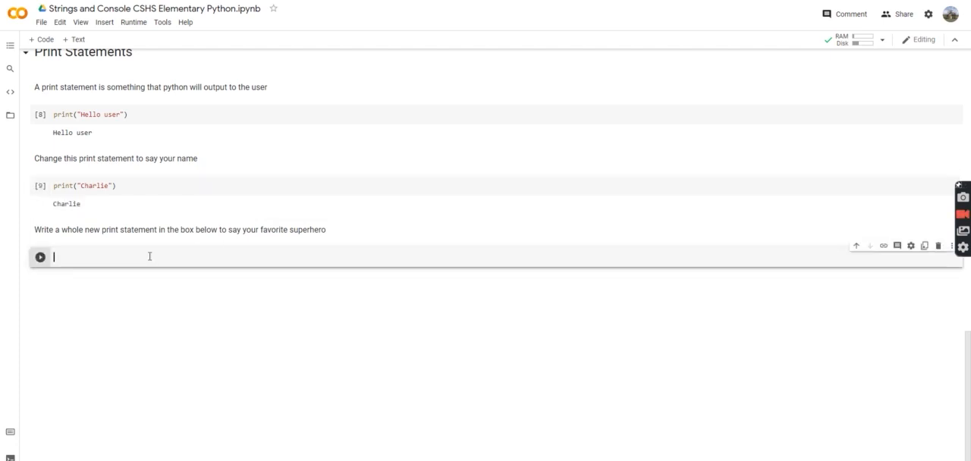
Write print("spiderman") in the superhero cell and run it to output "spiderman"
type("print(")
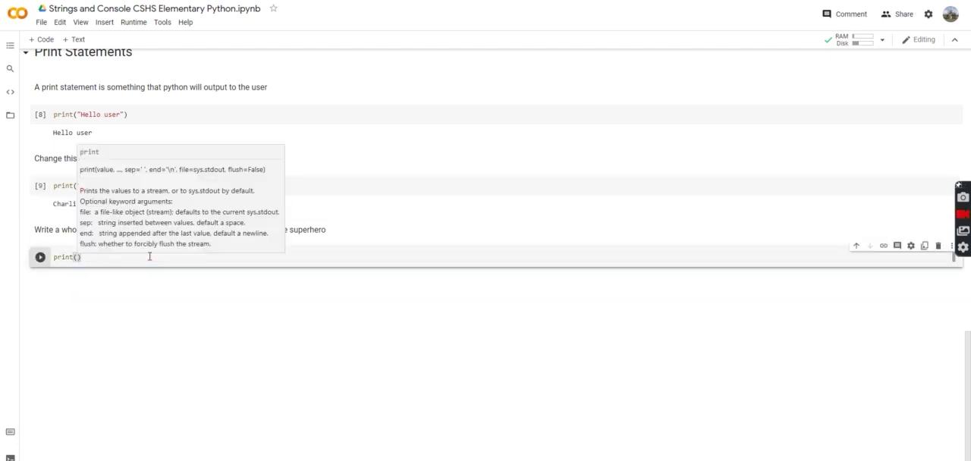
type("\"s")
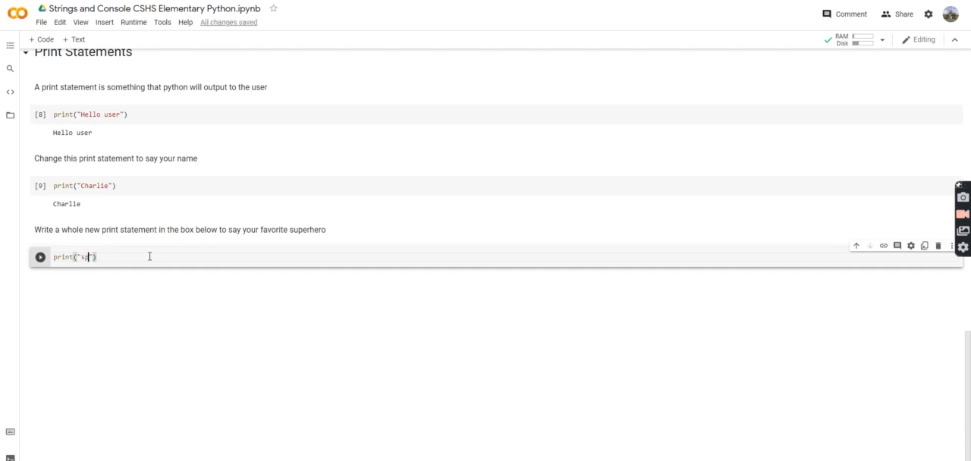
type("iderman")
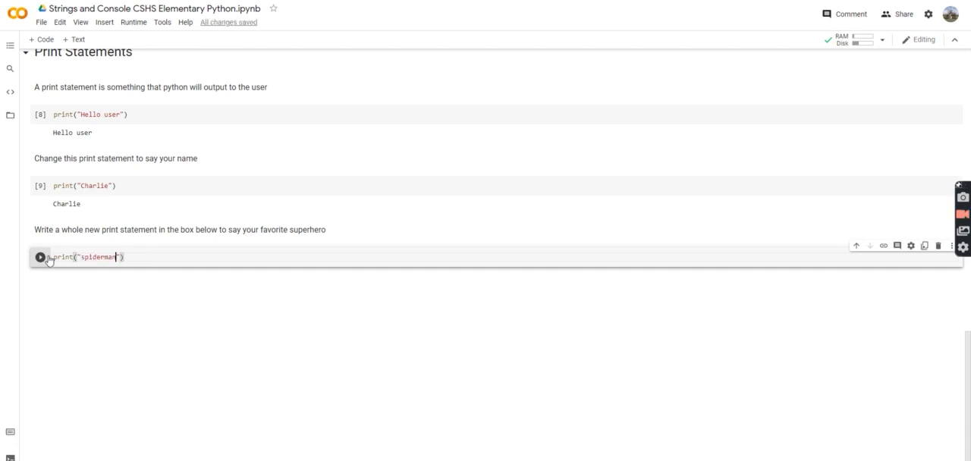
left_click(39, 257)
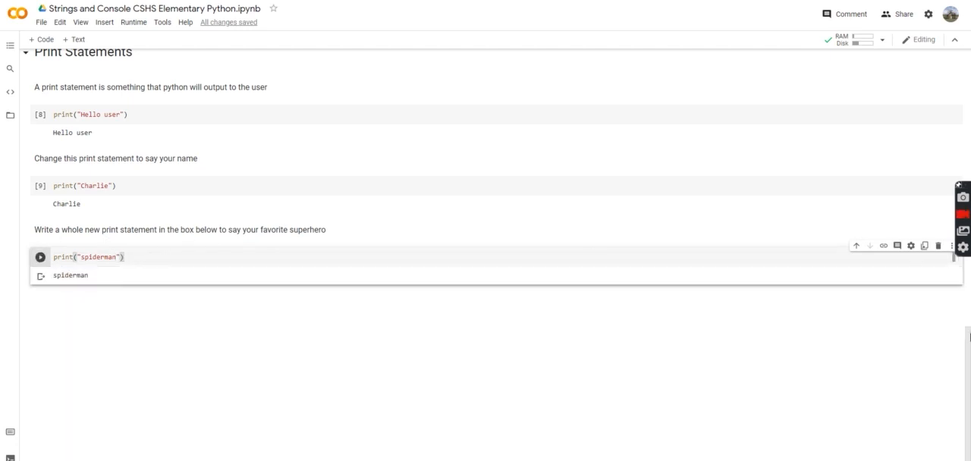
Scroll back toward the What is Python? section at the top of the notebook
scroll("up", 3)
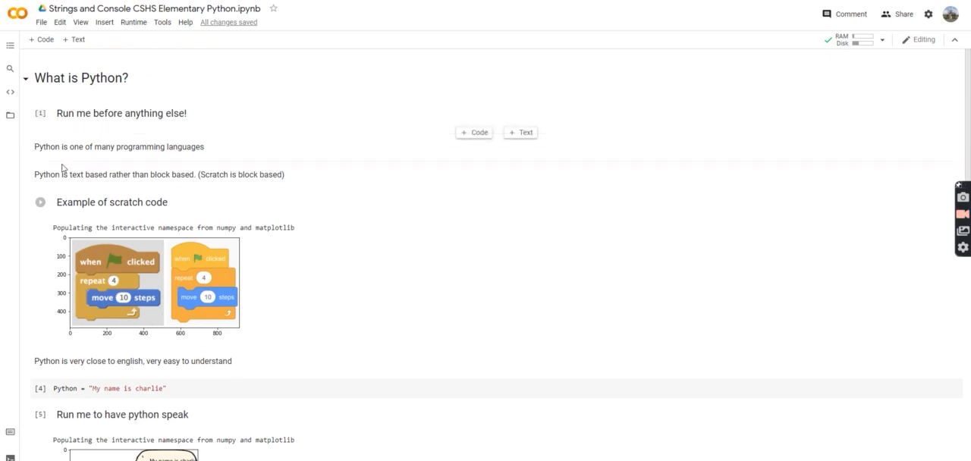
scroll("down", 3)
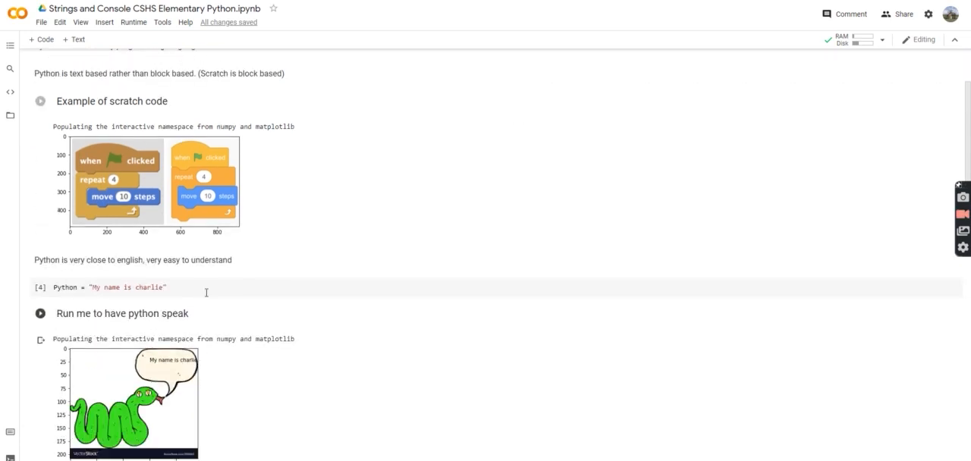
left_click(41, 313)
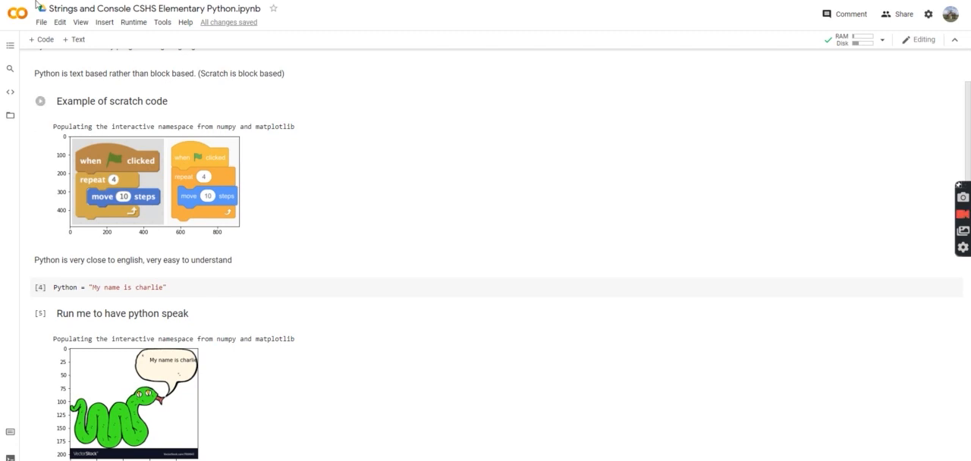